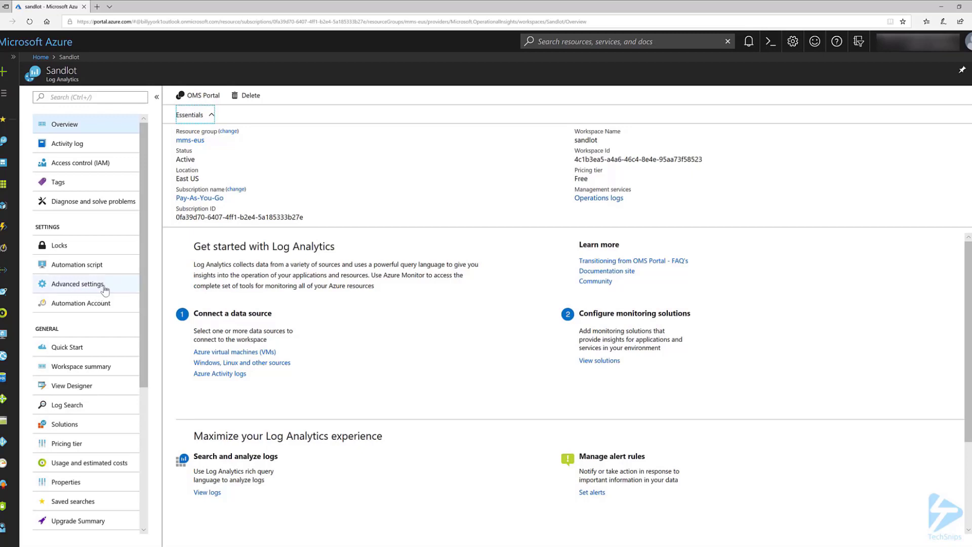
Switch the editor to the PostExample.ps1 script
click(77, 283)
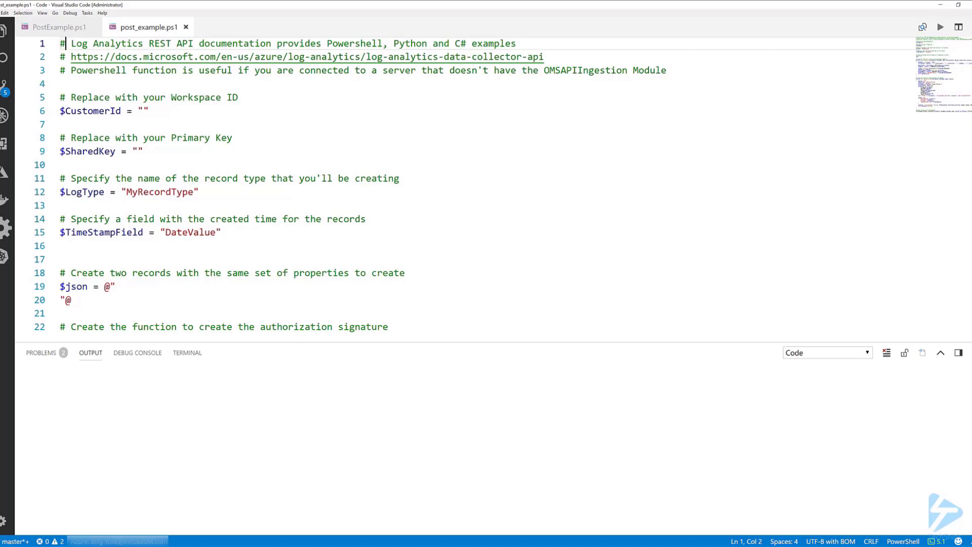
mouse_move(212, 250)
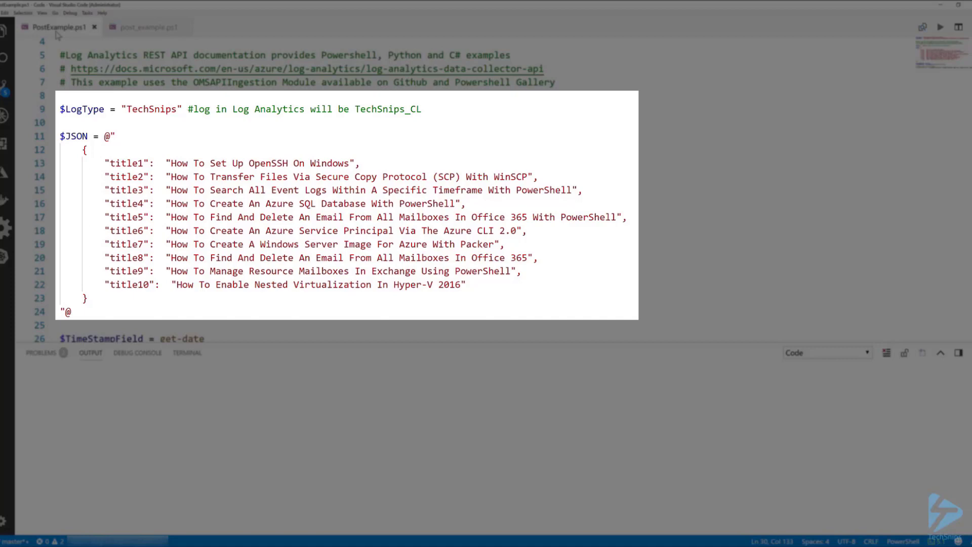
Scroll PostExample.ps1 down to the $TimeStampField and Send-OMSAPIIngestionFile lines
double_click(145, 109)
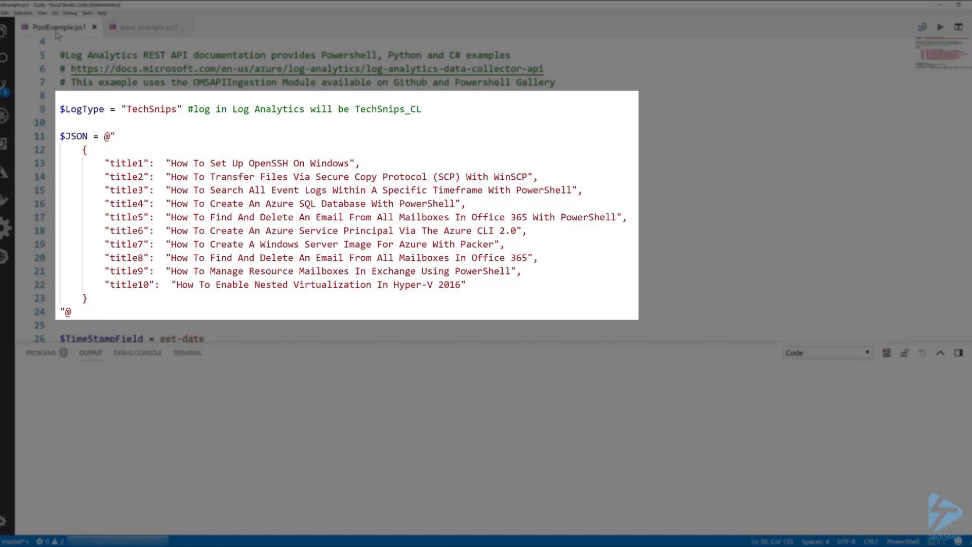
scroll(down, 3)
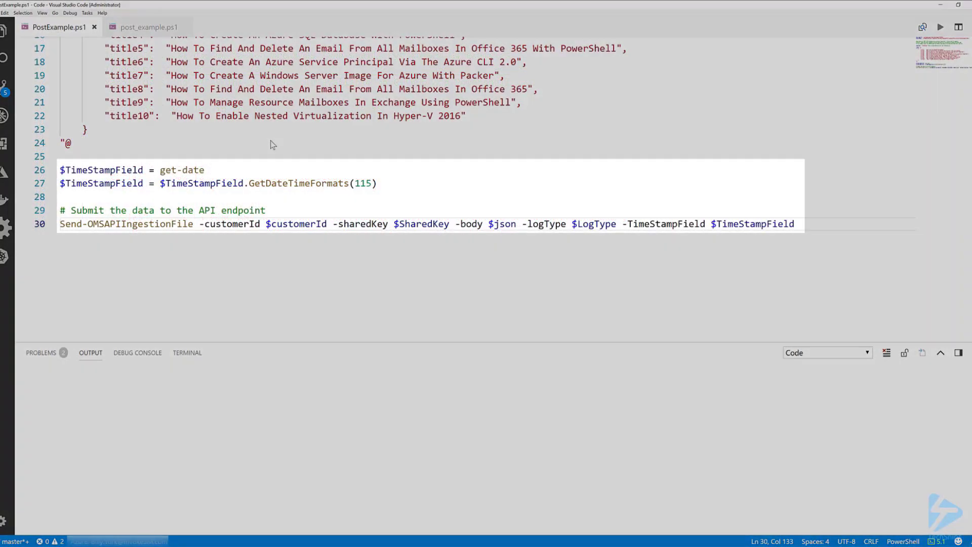
double_click(102, 184)
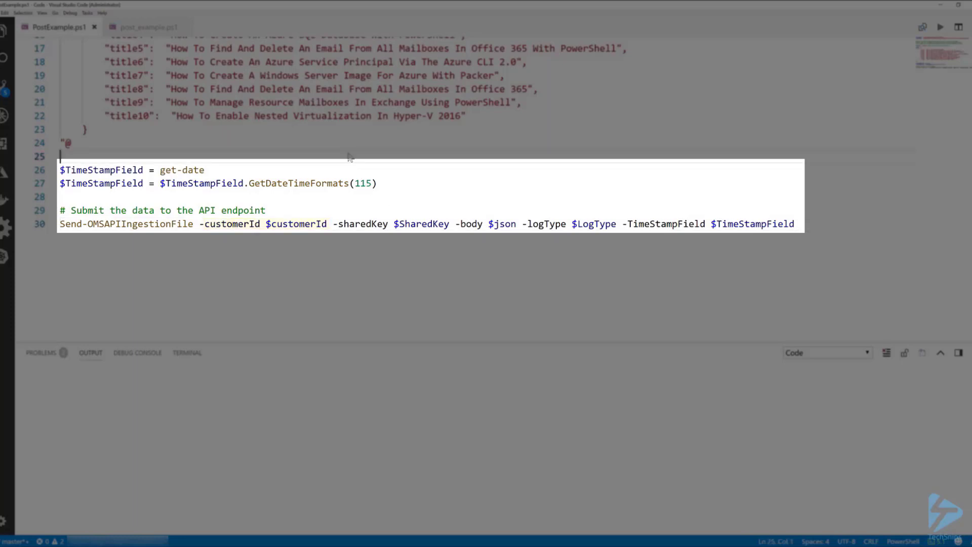
double_click(230, 224)
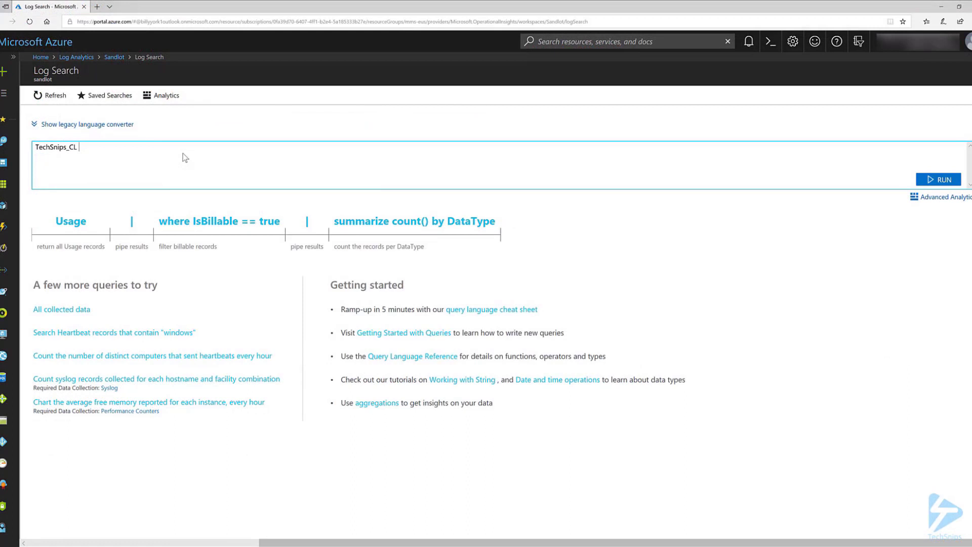
Run the TechSnips_CL query in Log Search to list its 3 records of article titles
click(938, 179)
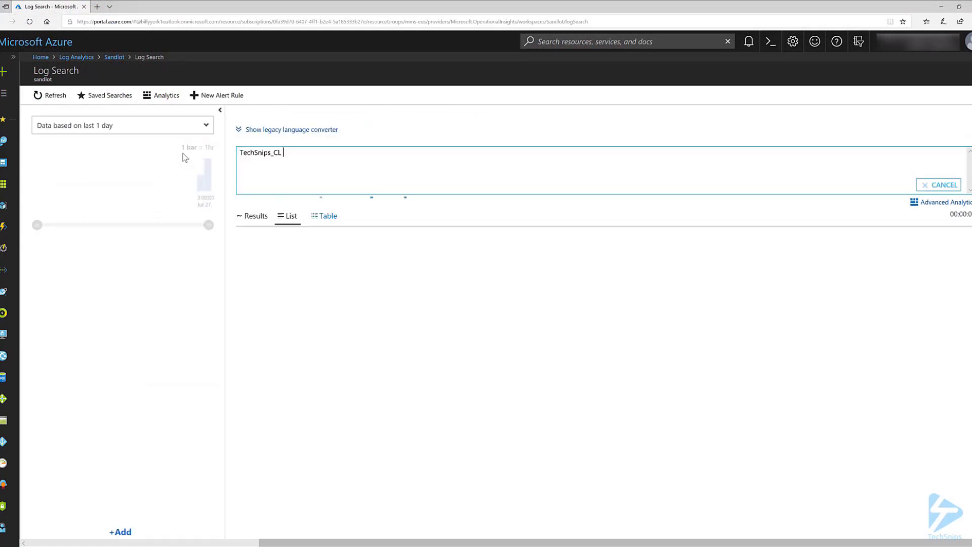
click(937, 184)
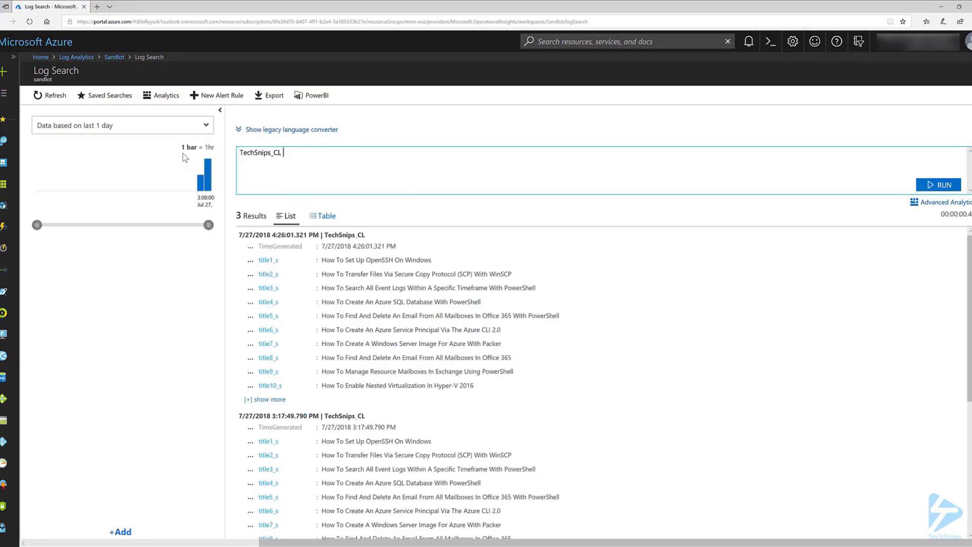